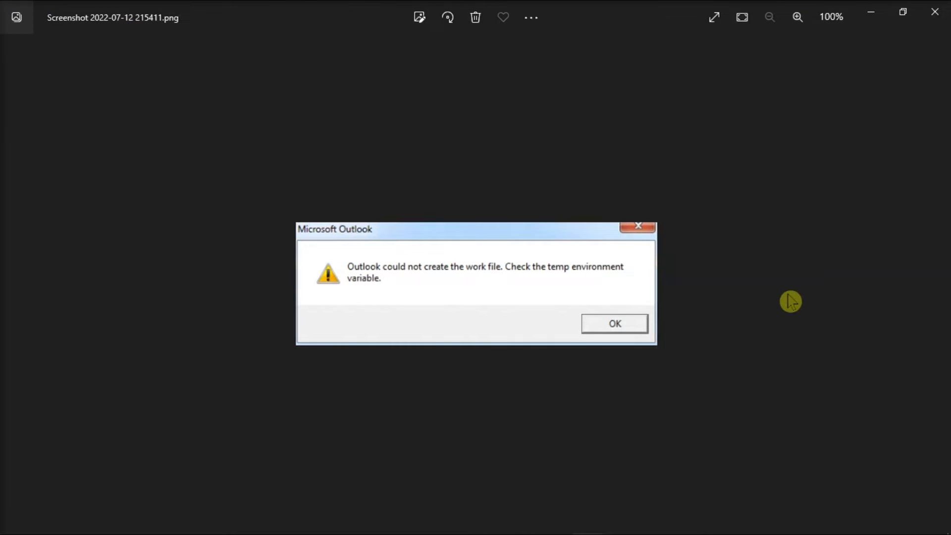
mouse_move(388, 210)
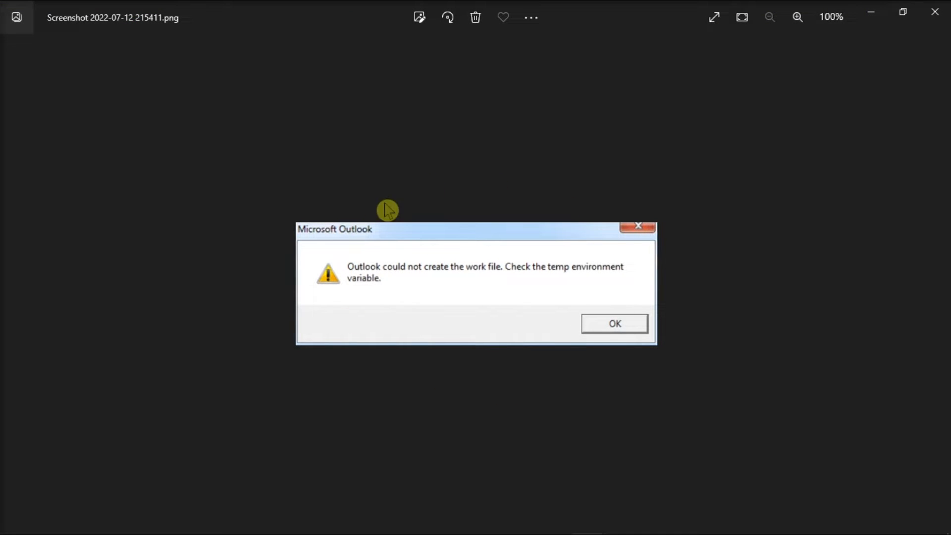
mouse_move(752, 286)
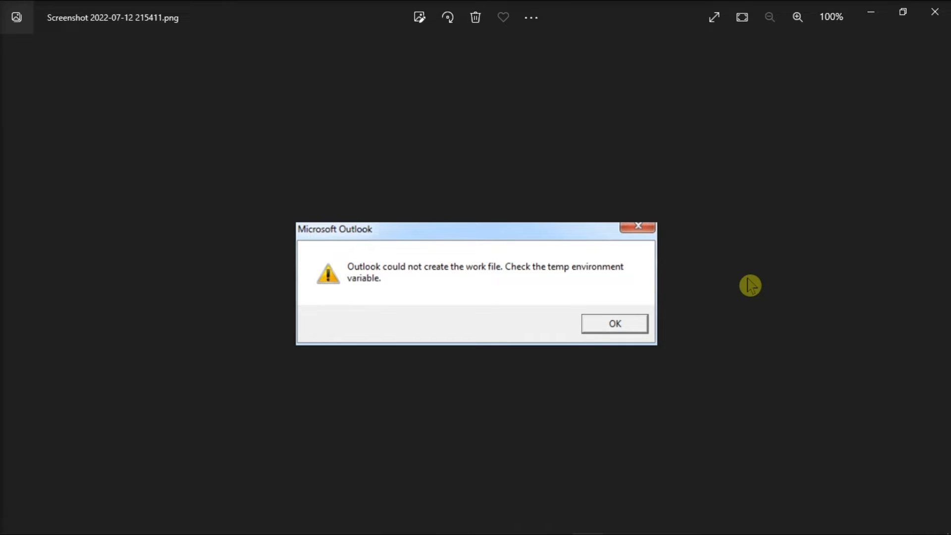
mouse_move(759, 283)
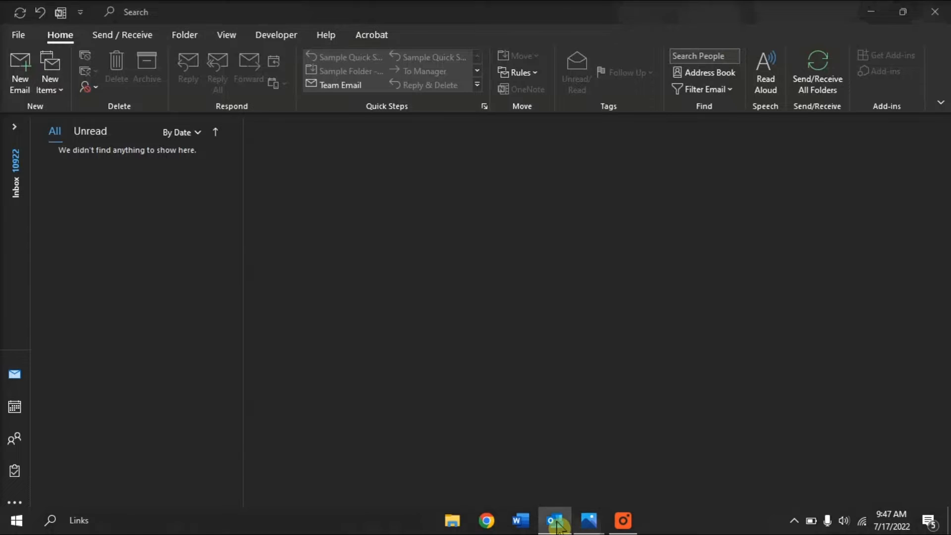
Launch Registry Editor via 'regedit' search, edit the registry, and reopen Outlook to its inbox.
click(587, 520)
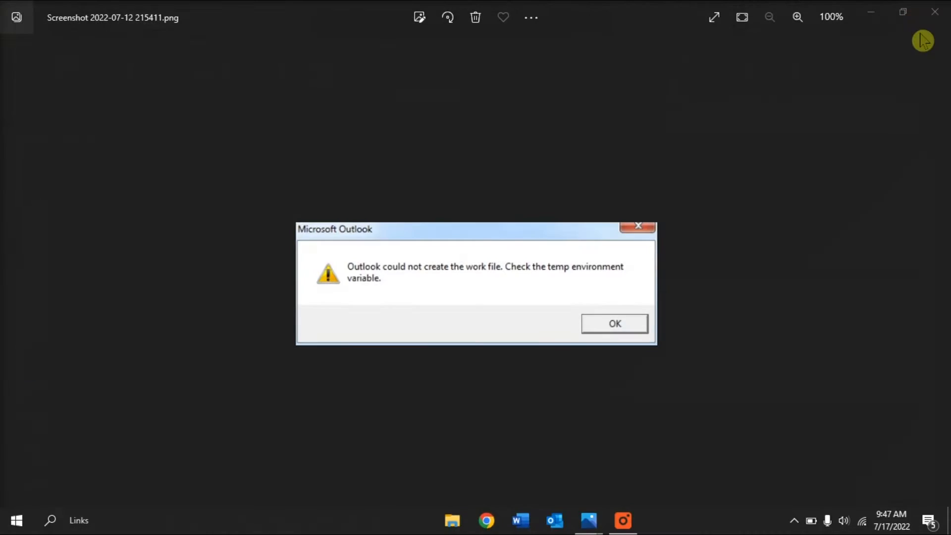
mouse_move(766, 277)
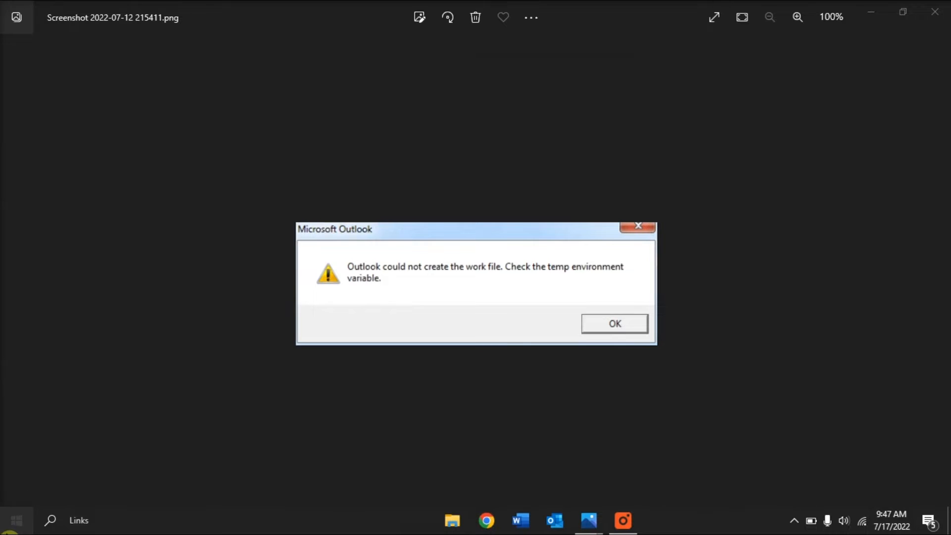
text(regedit)
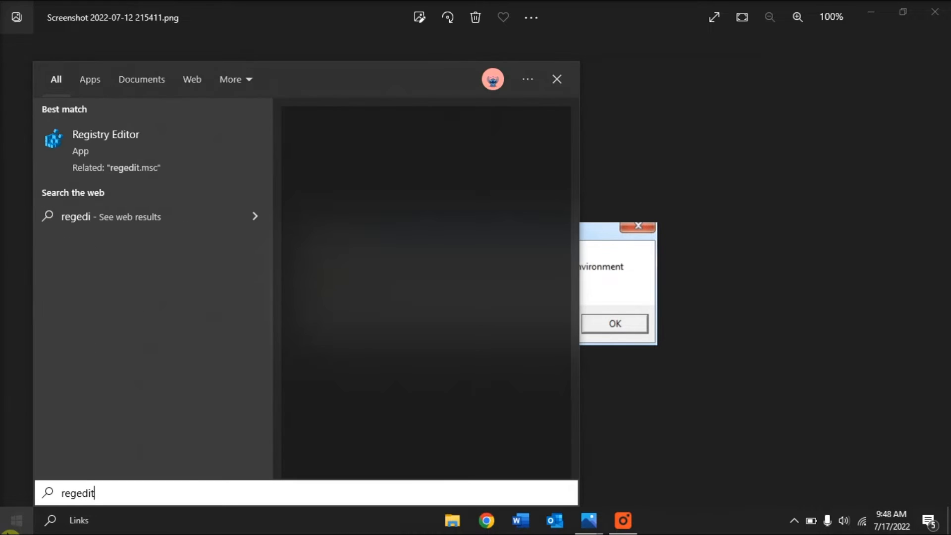
click(106, 142)
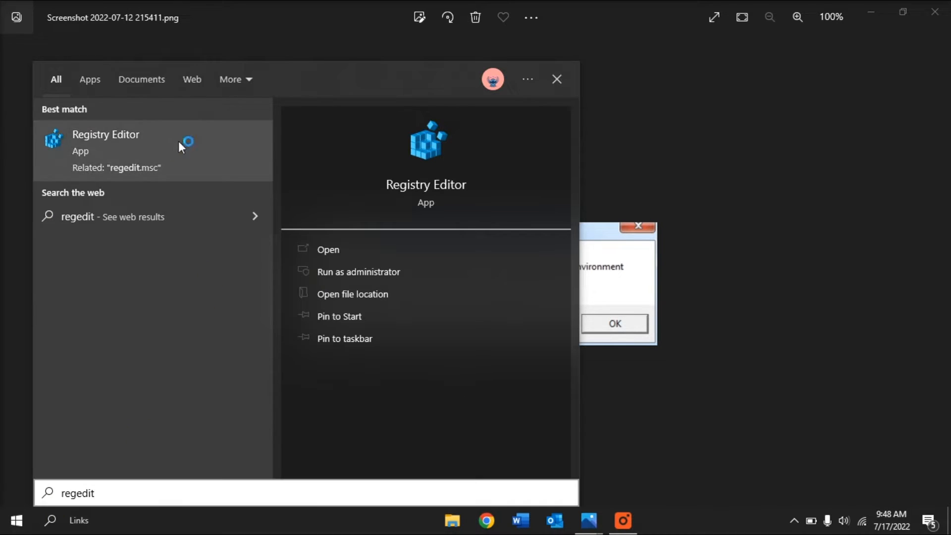
click(327, 249)
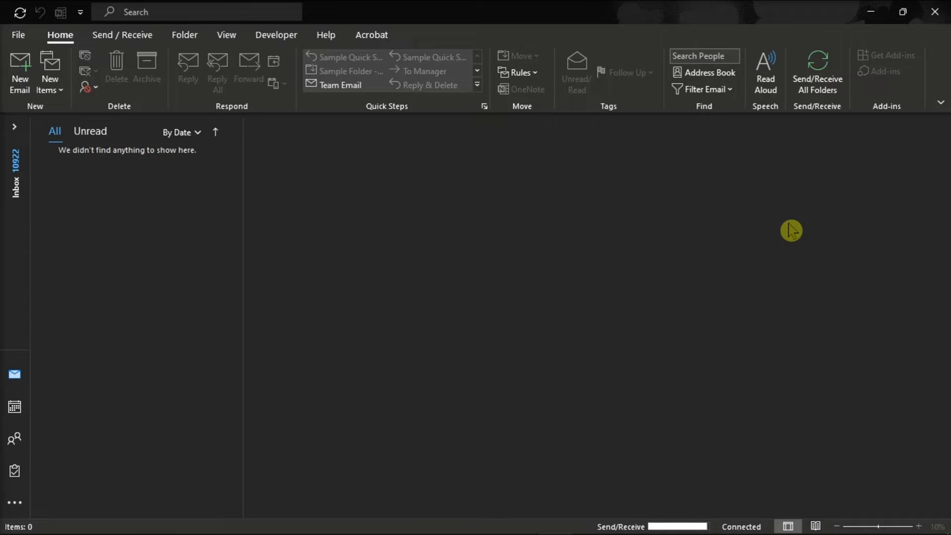
mouse_move(76, 102)
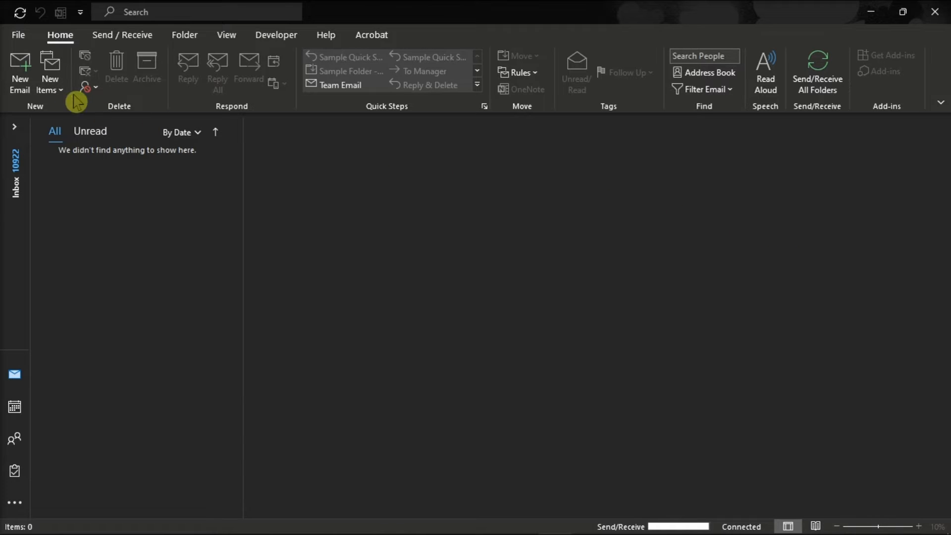
Run Update Now from Office Account and dismiss the 'You're up to date!' notice.
click(18, 34)
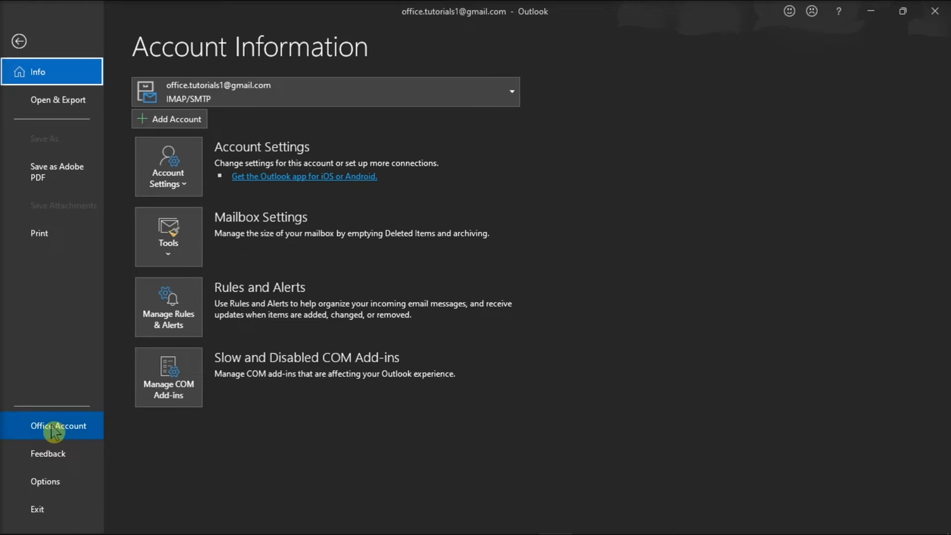
click(58, 426)
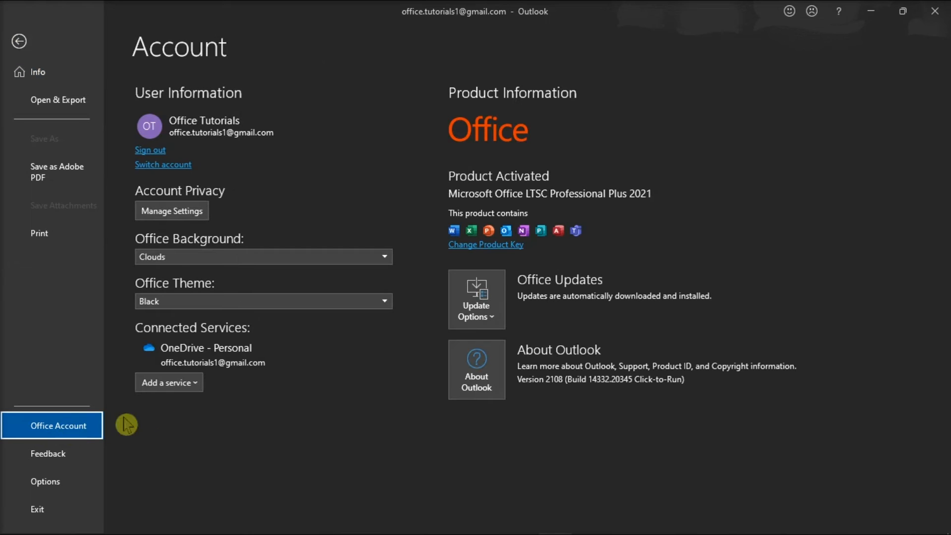
click(477, 300)
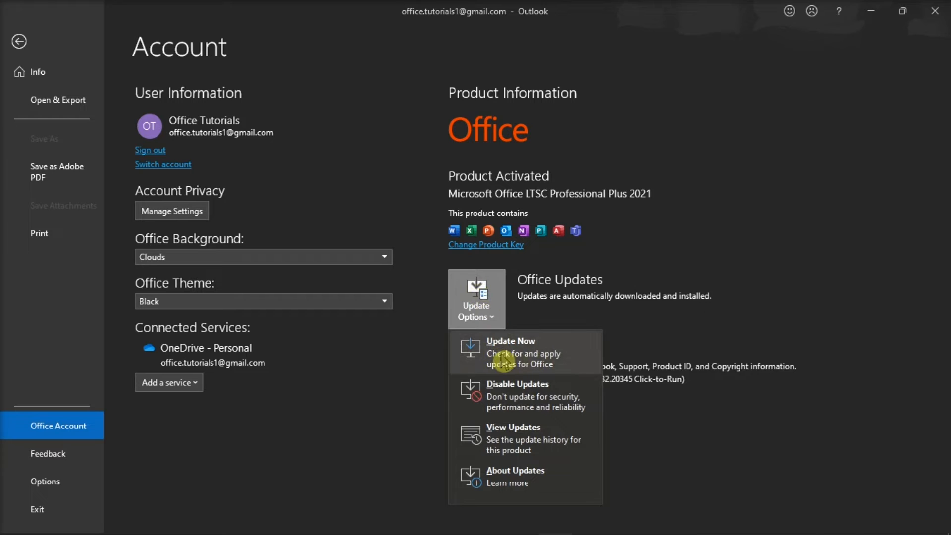
click(510, 341)
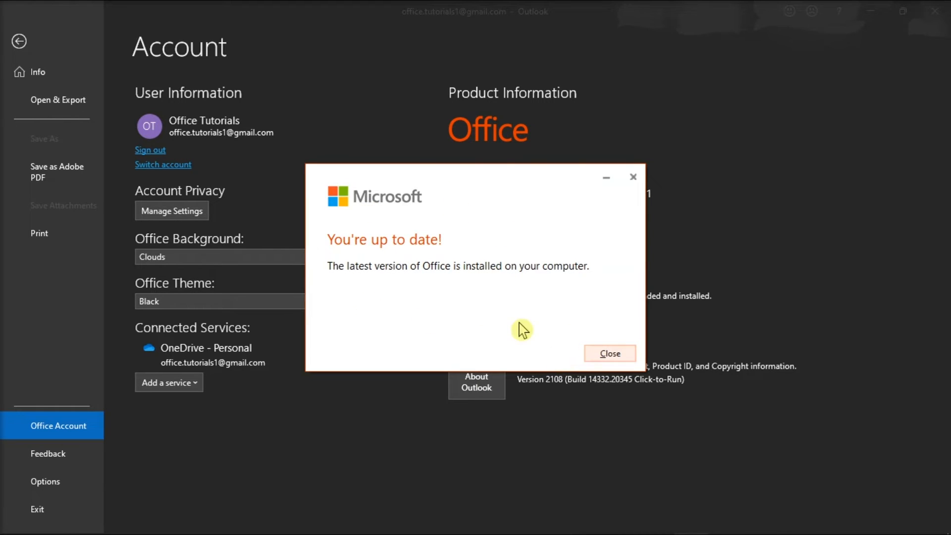
mouse_move(585, 301)
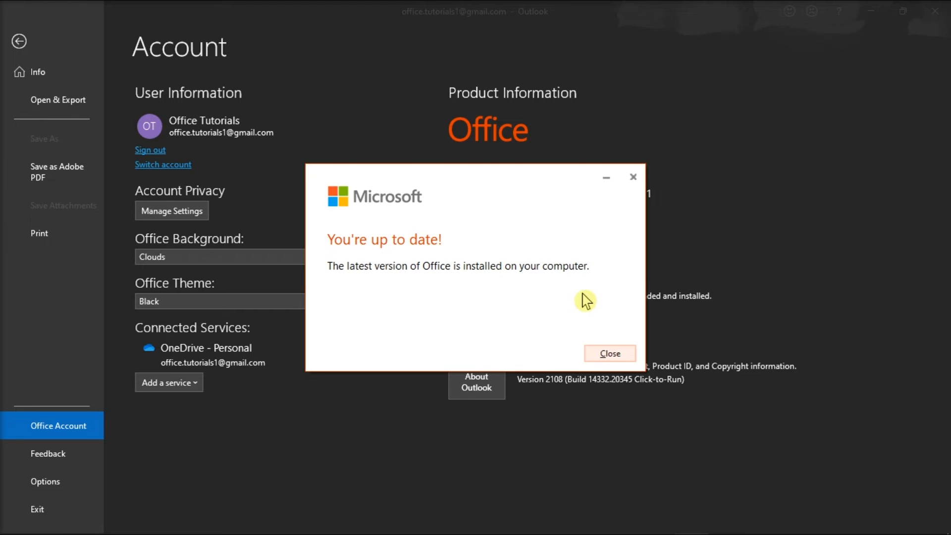
click(609, 352)
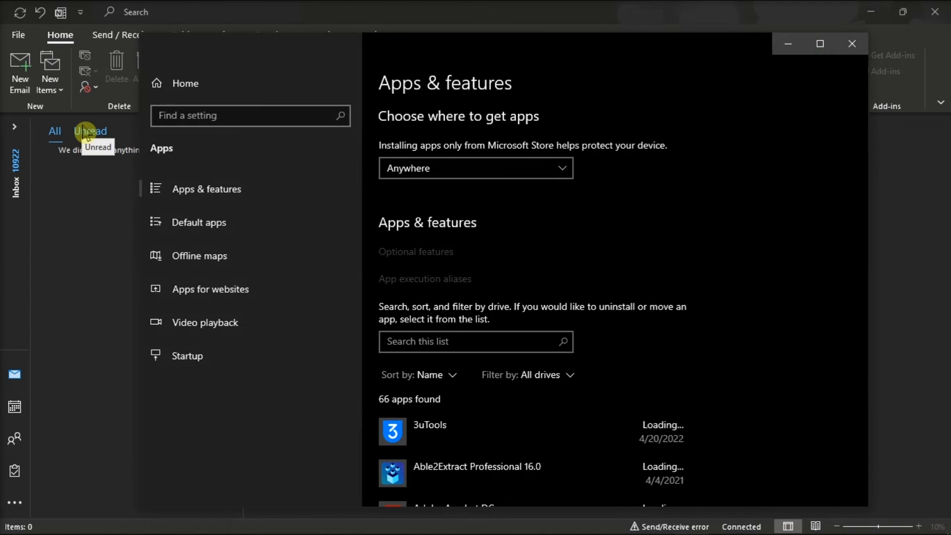
mouse_move(640, 306)
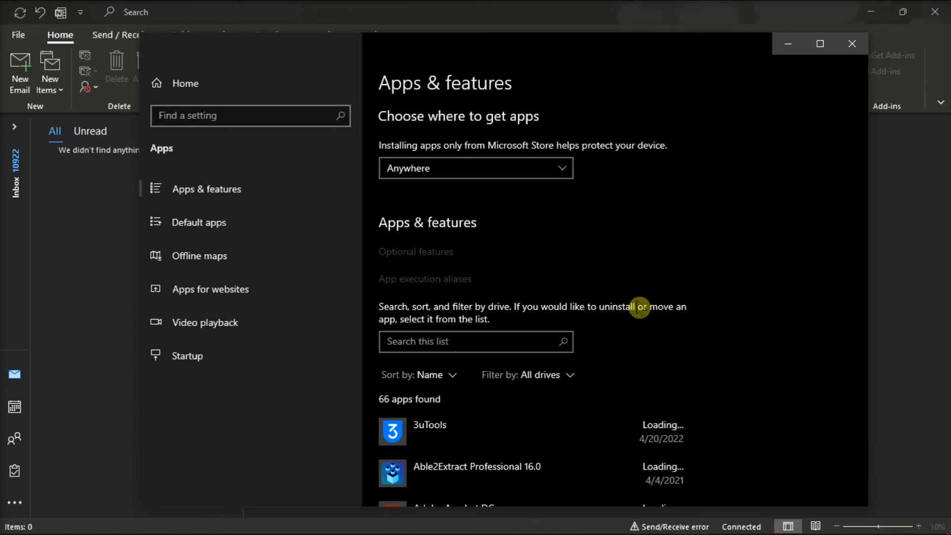
Choose Modify on Microsoft Office LTSC Professional Plus 2021 in Apps & features, then return to the error screenshot.
scroll(down, 3)
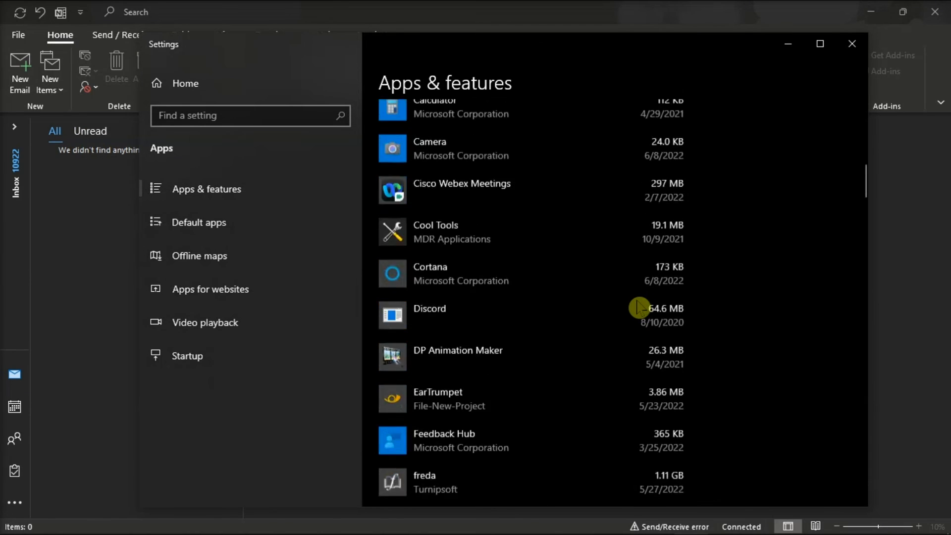
scroll(down, 3)
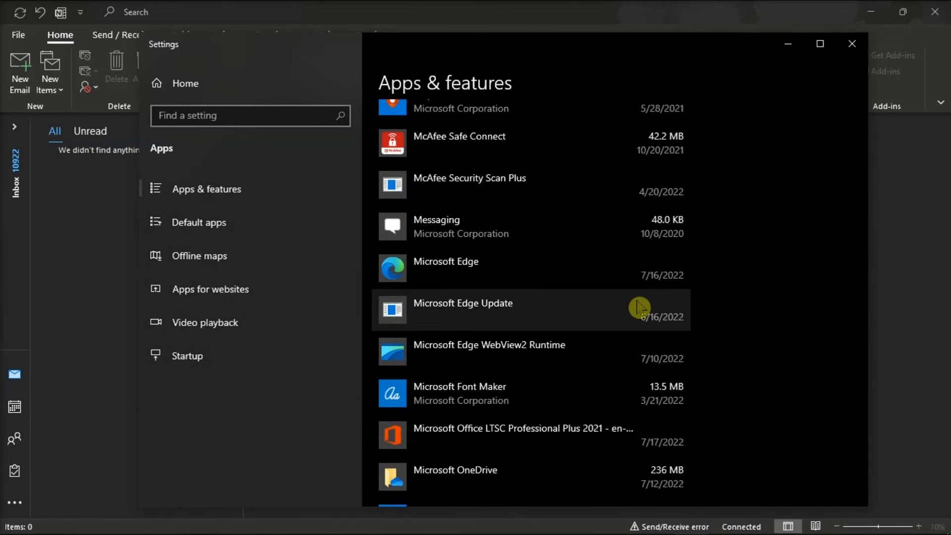
click(518, 434)
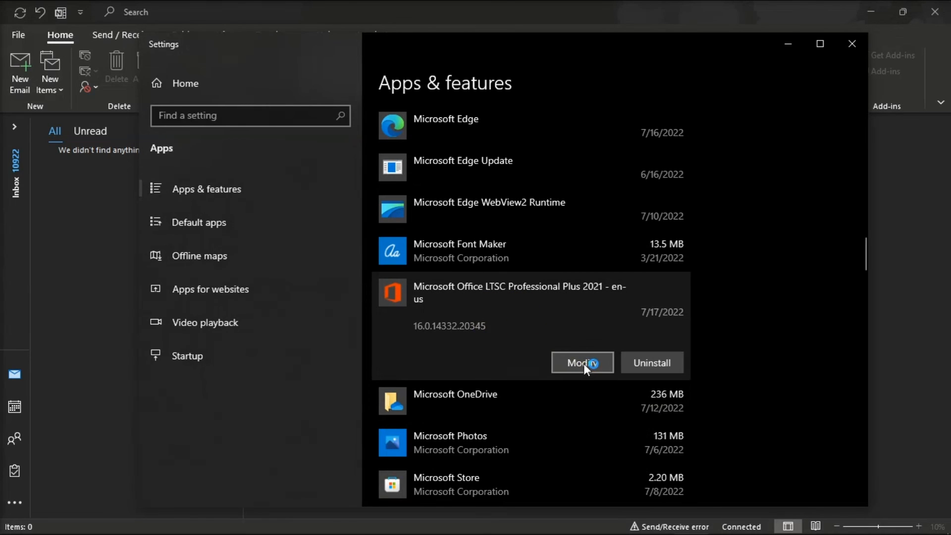
click(581, 363)
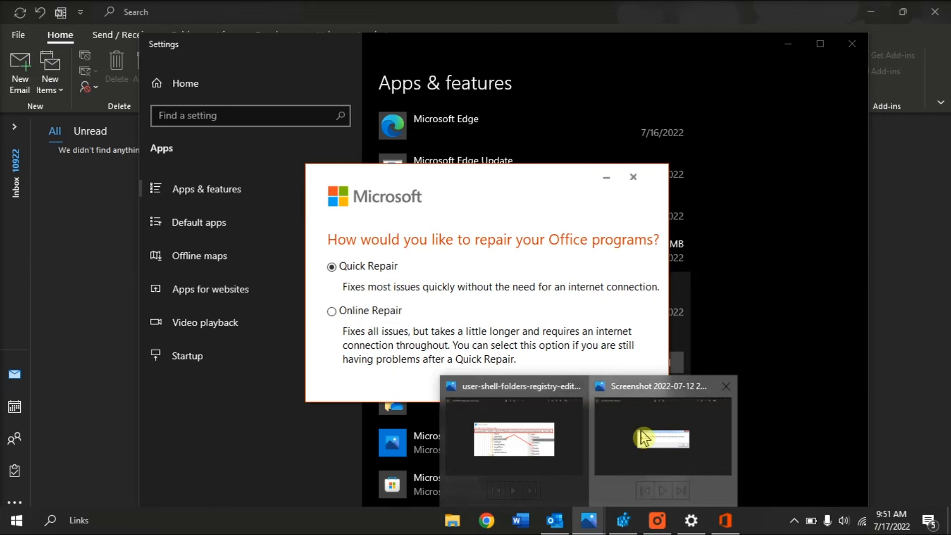
click(663, 440)
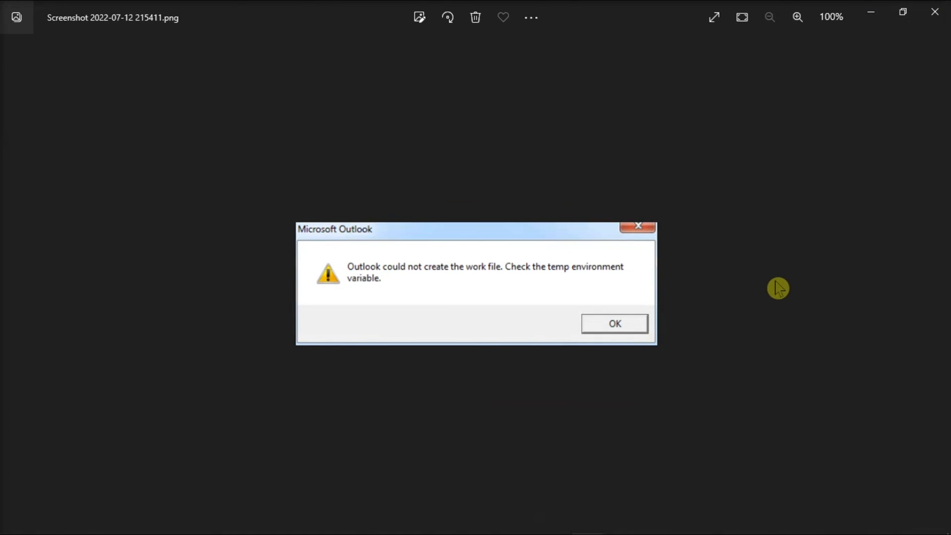